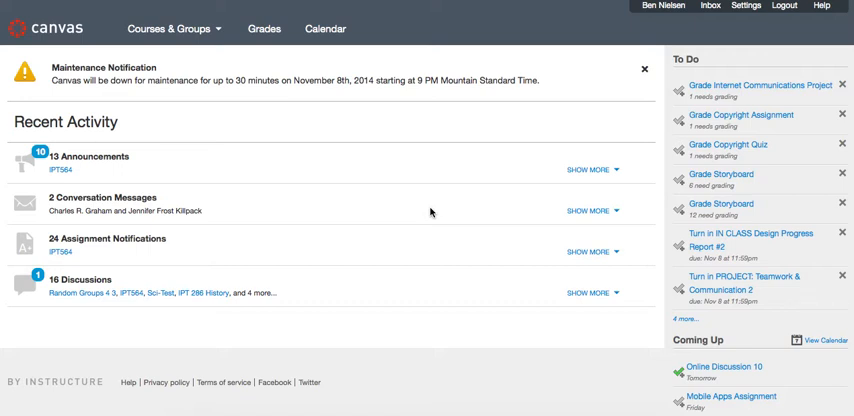
pyautogui.moveTo(196, 32)
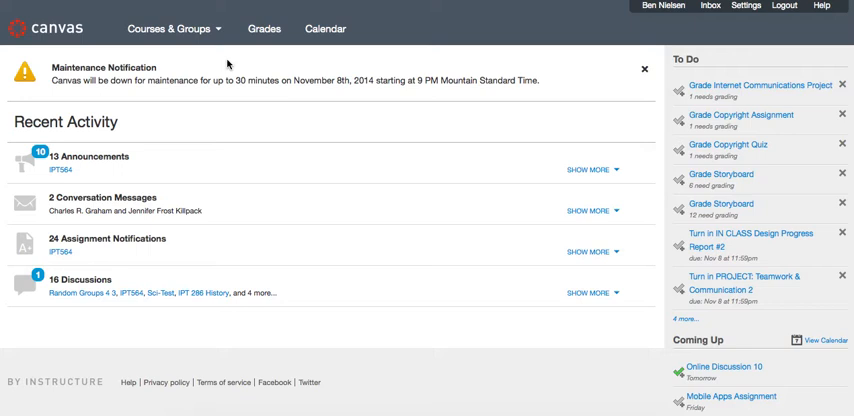
pyautogui.moveTo(228, 62)
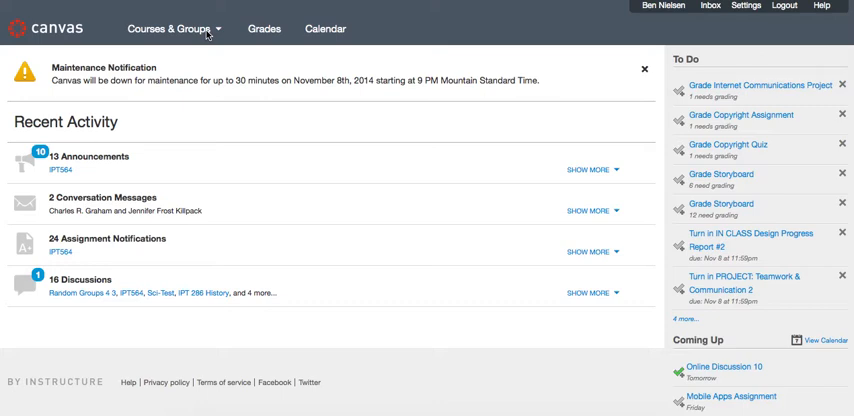
# Choose 8th Grade Science Test from the Courses & Groups menu to reach its Modules page.
pyautogui.click(176, 28)
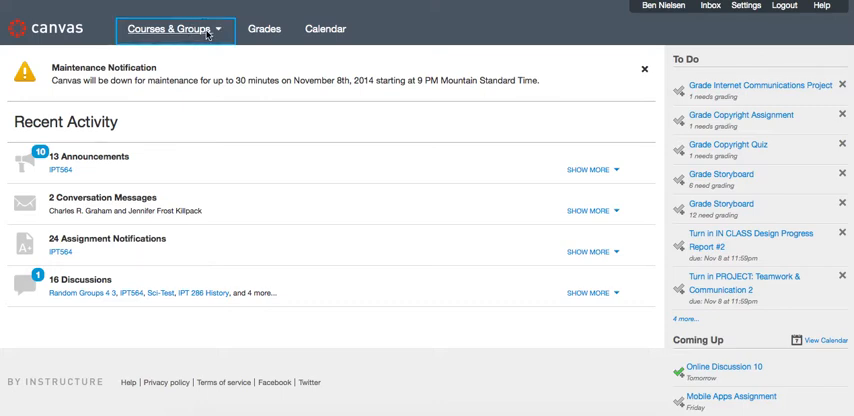
pyautogui.click(174, 28)
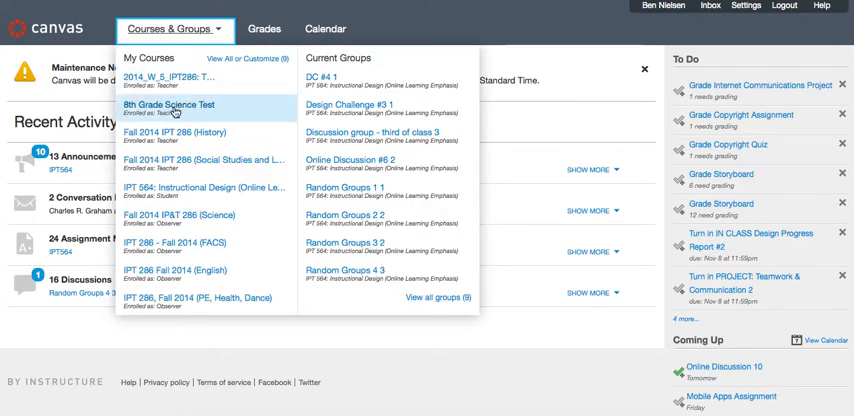
pyautogui.click(170, 104)
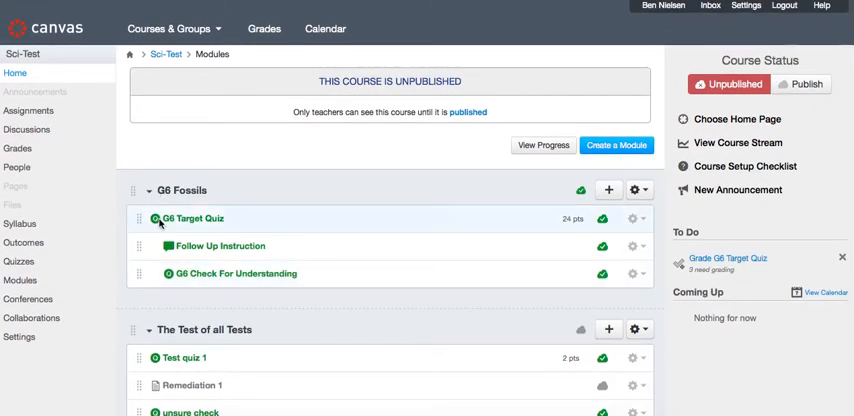
pyautogui.moveTo(322, 230)
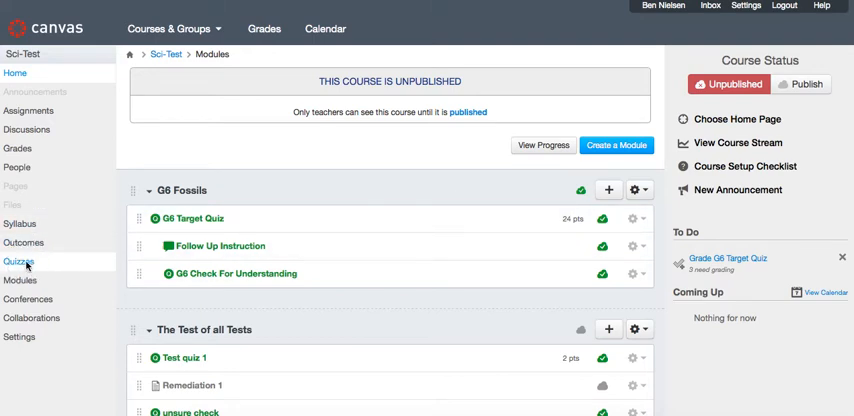
# Create a new unnamed quiz from the course's Quizzes page and show its Questions section.
pyautogui.click(18, 260)
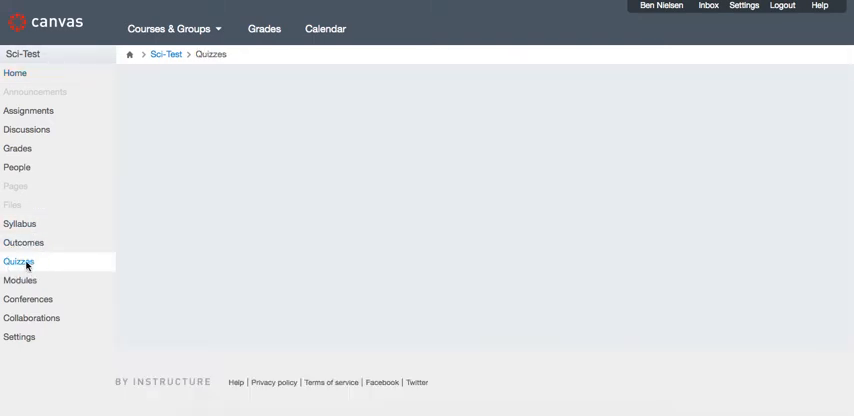
pyautogui.click(18, 262)
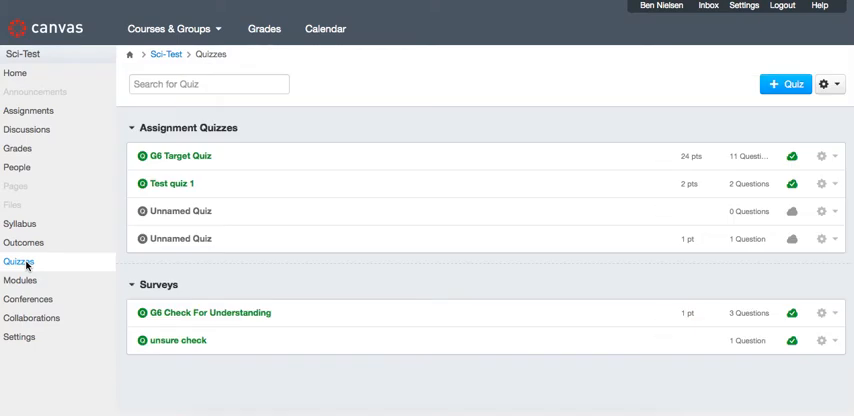
pyautogui.moveTo(306, 104)
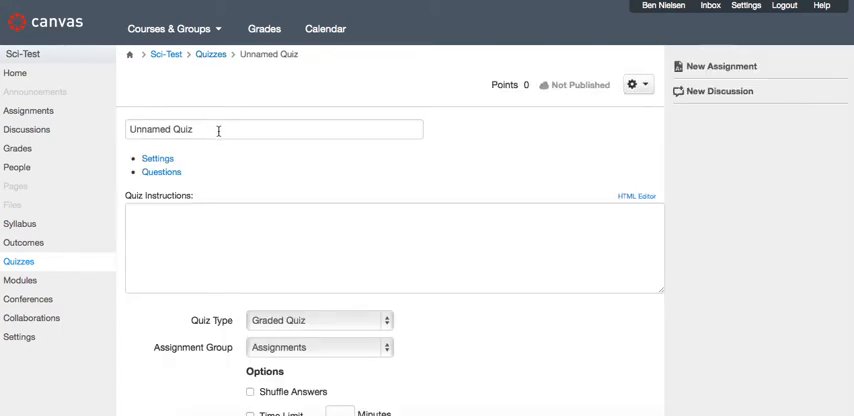
pyautogui.click(272, 128)
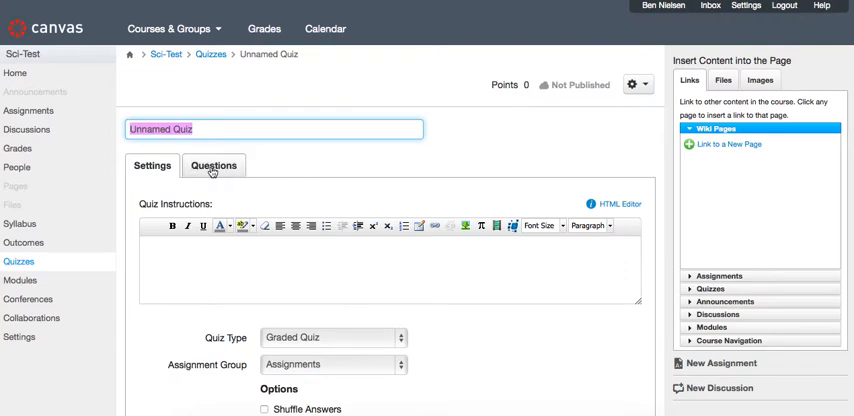
pyautogui.click(212, 166)
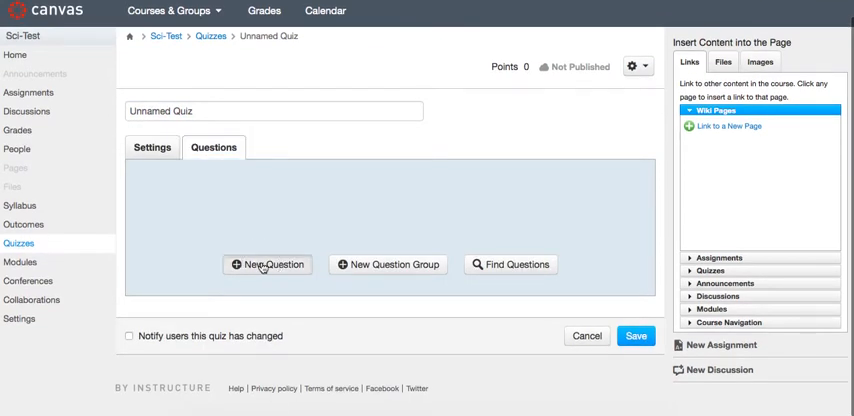
# Add a new multiple-choice question, then back out of the Insert Image dialog without adding an image.
pyautogui.click(268, 264)
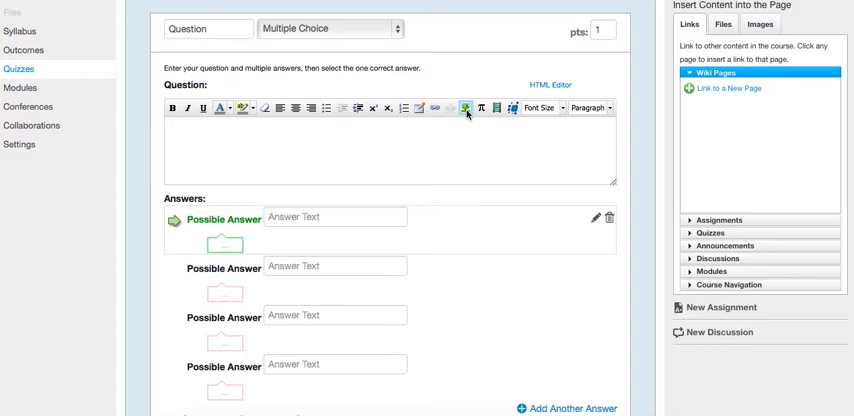
pyautogui.click(466, 108)
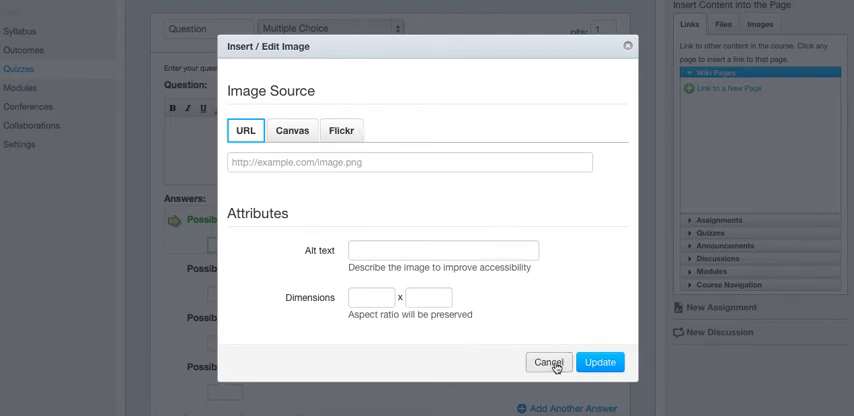
pyautogui.click(548, 362)
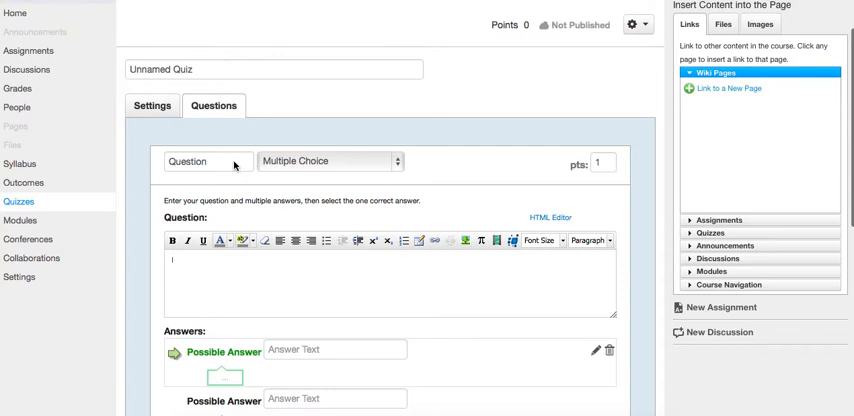
pyautogui.moveTo(14, 152)
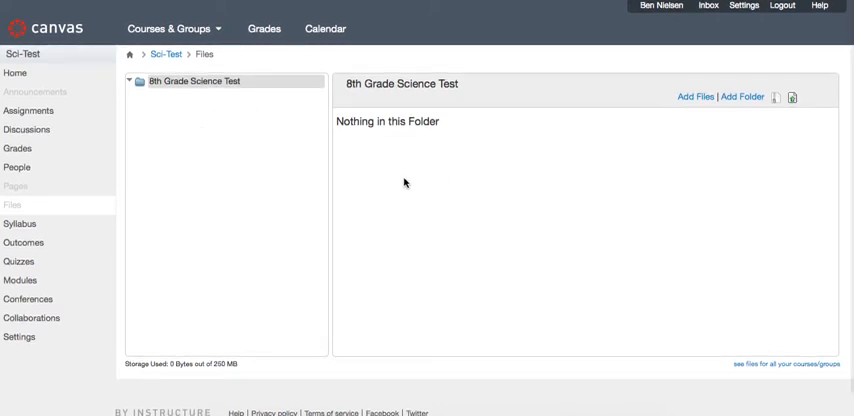
pyautogui.moveTo(392, 148)
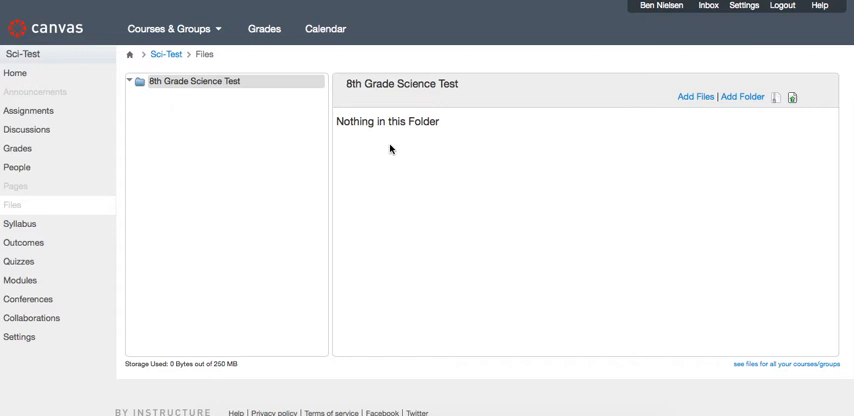
pyautogui.moveTo(424, 144)
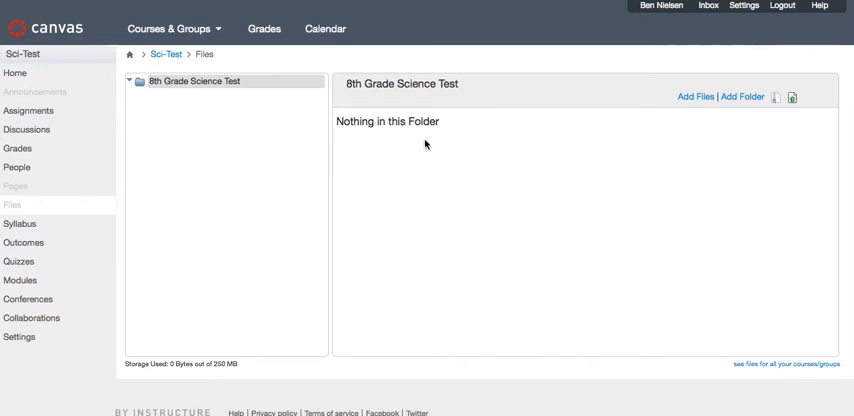
pyautogui.moveTo(688, 156)
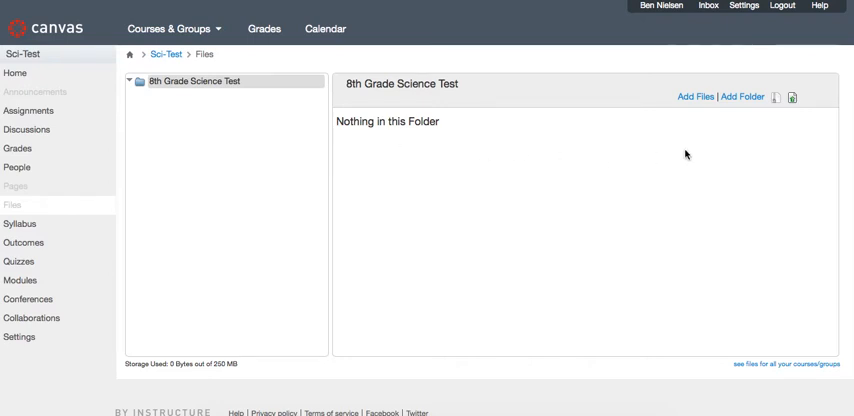
pyautogui.moveTo(688, 106)
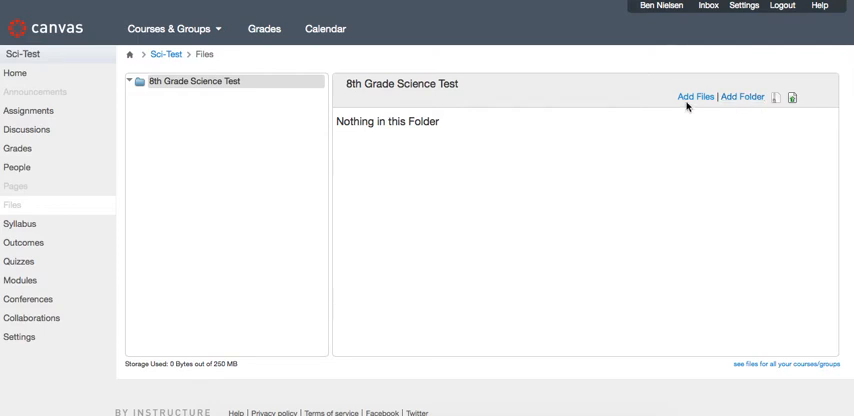
pyautogui.moveTo(744, 96)
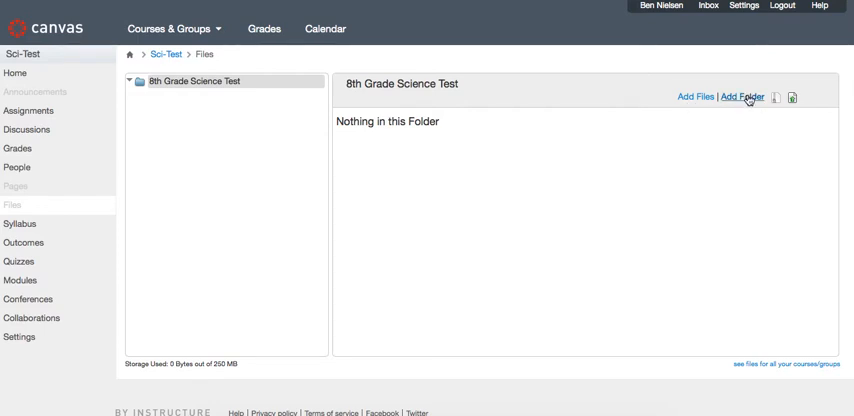
pyautogui.moveTo(692, 100)
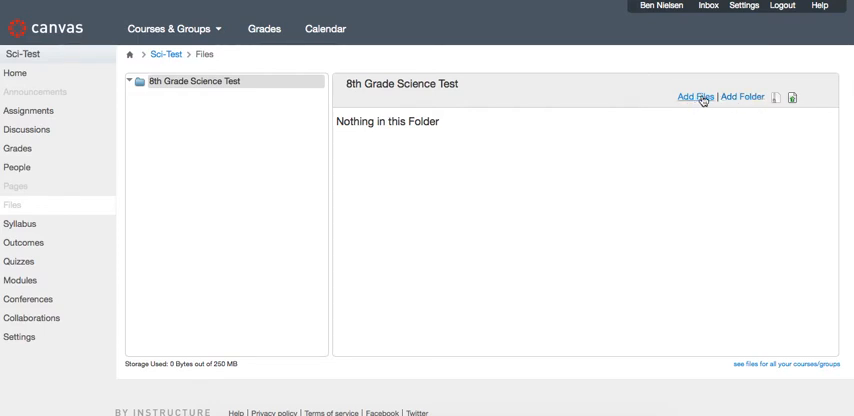
# Name the new course-files folder 'Images' and open it in the file tree.
pyautogui.click(740, 96)
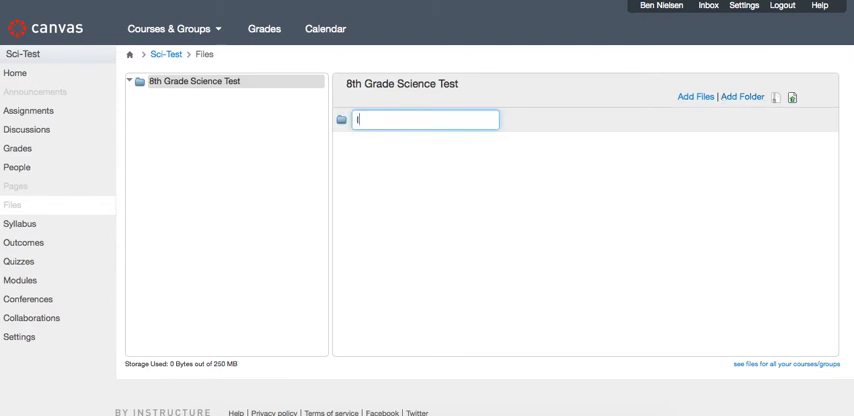
pyautogui.write('Images')
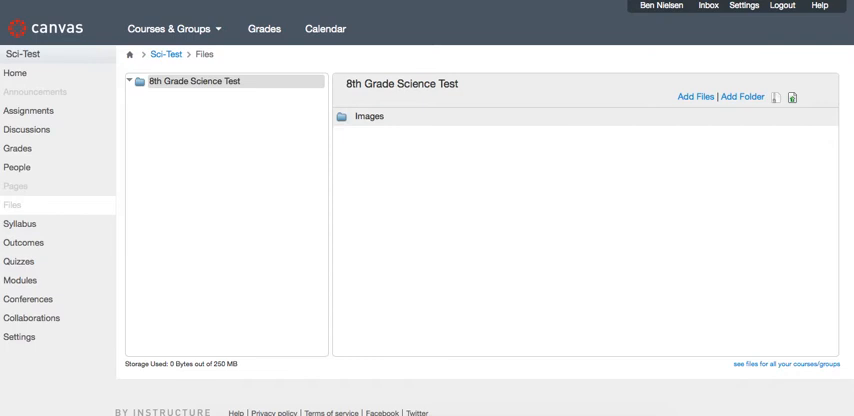
pyautogui.click(368, 116)
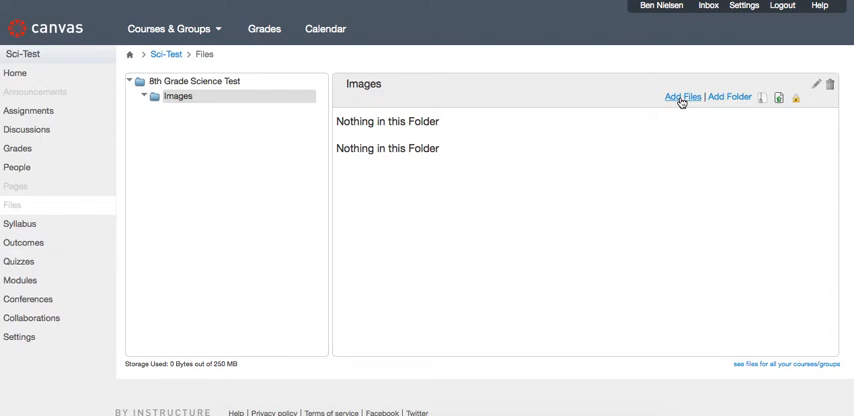
# Upload the screenshot PNG from the Desktop into the Images folder via Add Files.
pyautogui.click(682, 96)
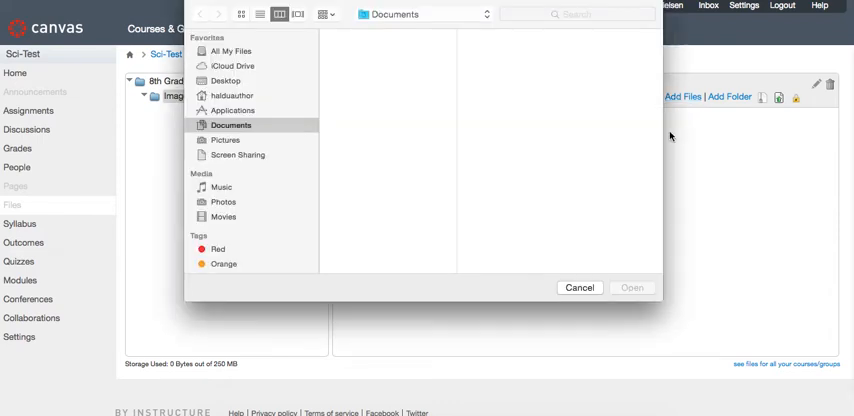
pyautogui.click(230, 124)
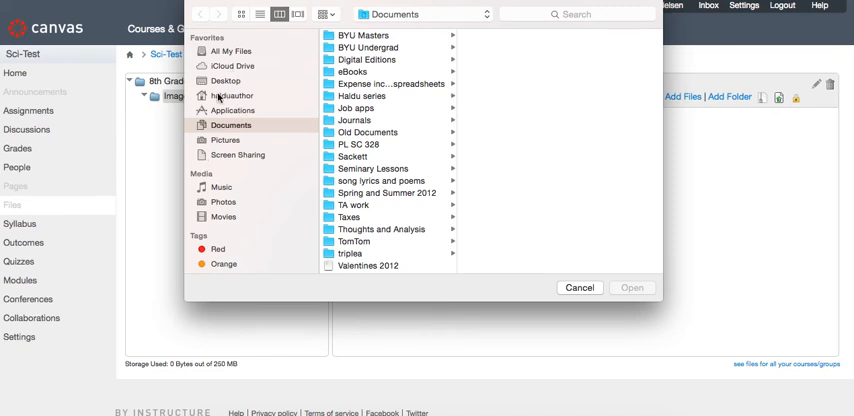
pyautogui.click(224, 80)
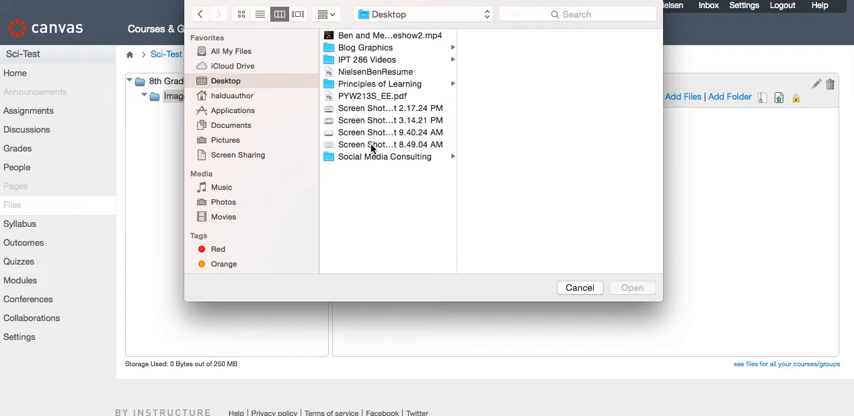
pyautogui.click(390, 144)
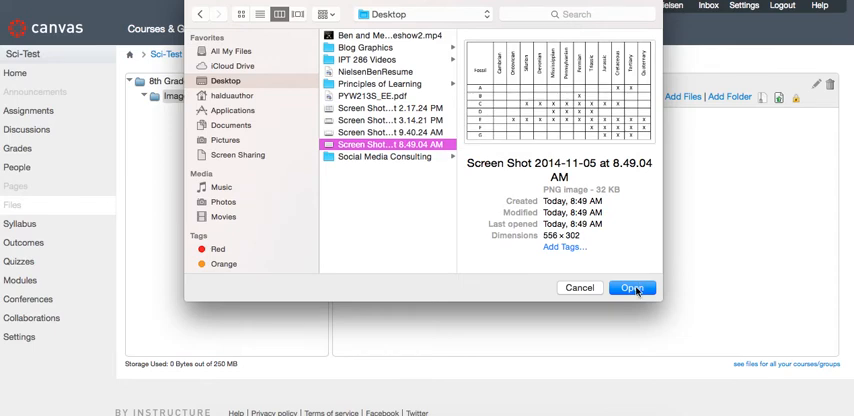
pyautogui.click(632, 288)
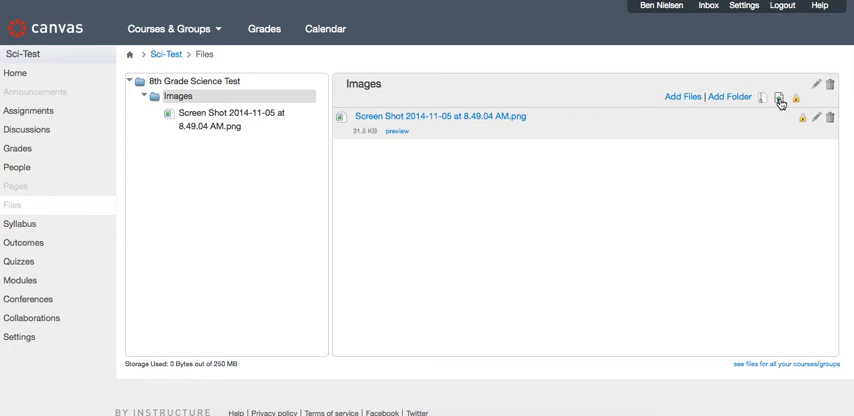
pyautogui.moveTo(780, 96)
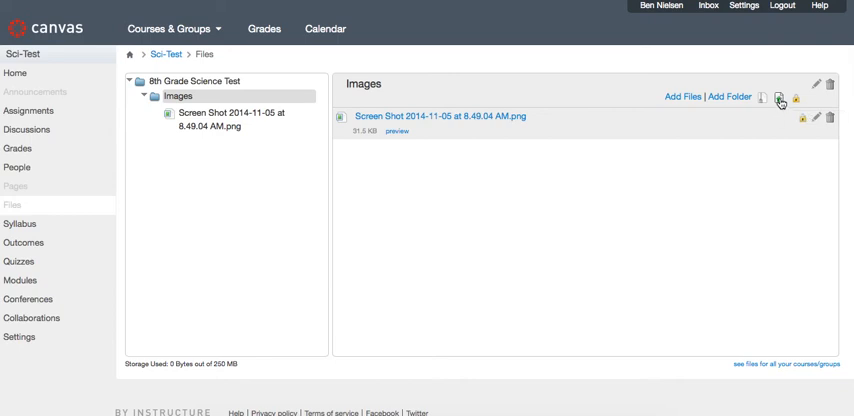
pyautogui.moveTo(648, 140)
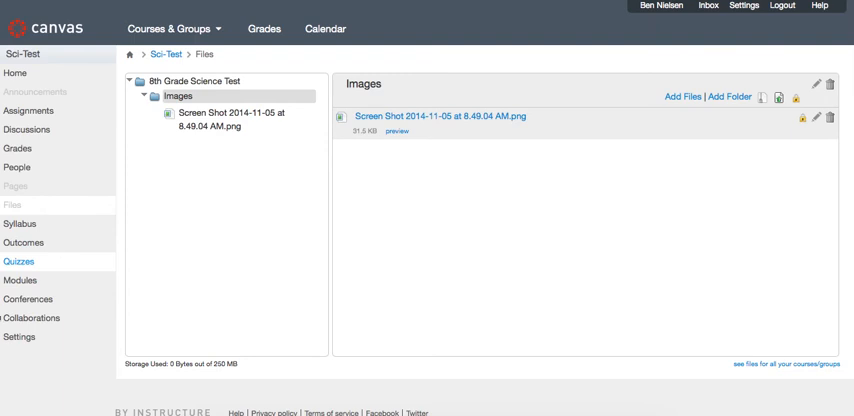
pyautogui.moveTo(82, 310)
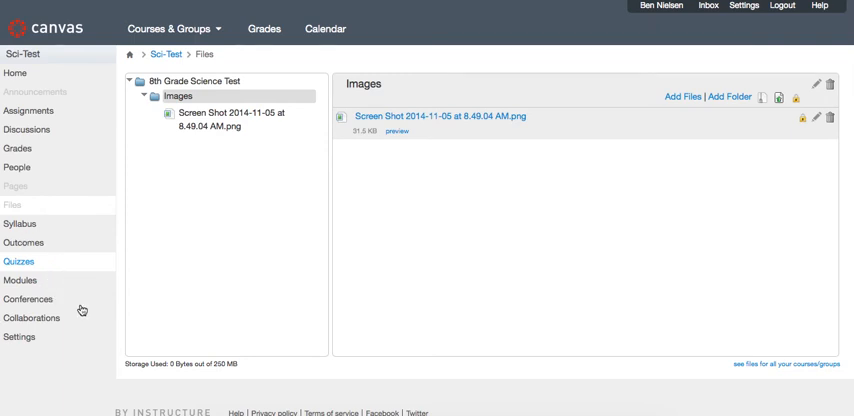
# Return to the course's Quizzes, reopen the unnamed quiz and add a new blank multiple-choice question.
pyautogui.click(18, 260)
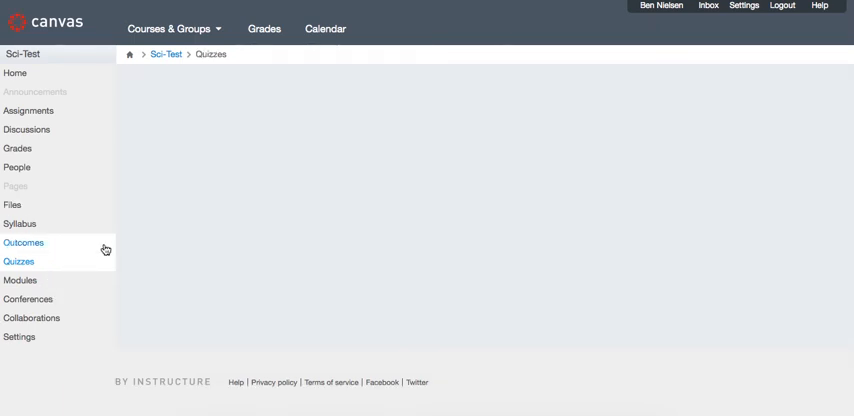
pyautogui.click(18, 260)
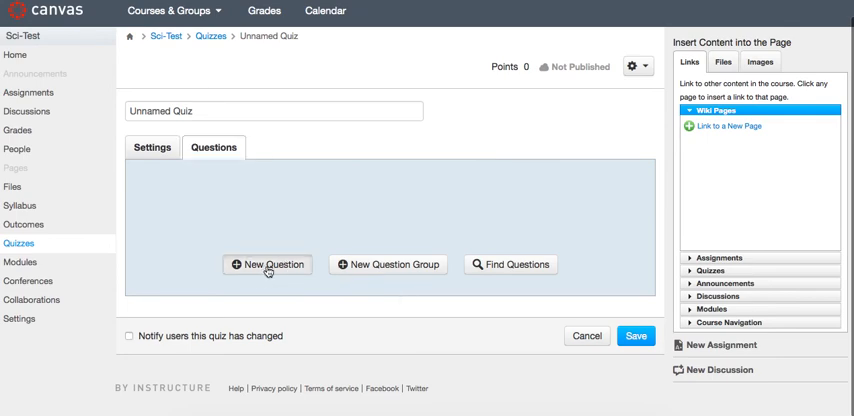
pyautogui.click(268, 264)
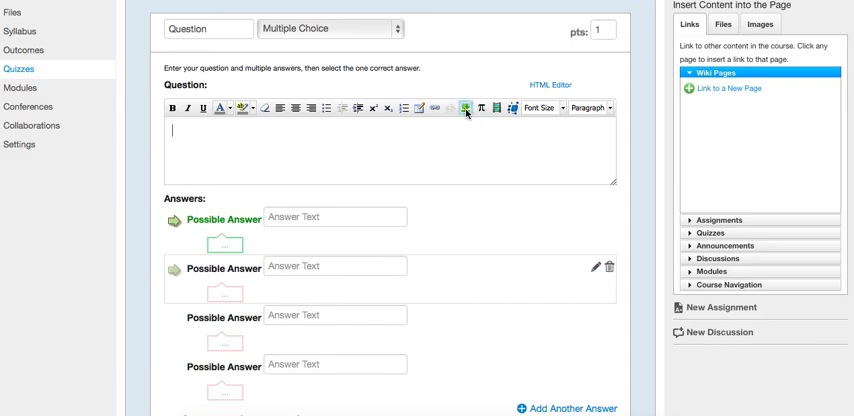
# Insert the uploaded screenshot from Course files > Images into the question text and confirm with Update.
pyautogui.click(466, 106)
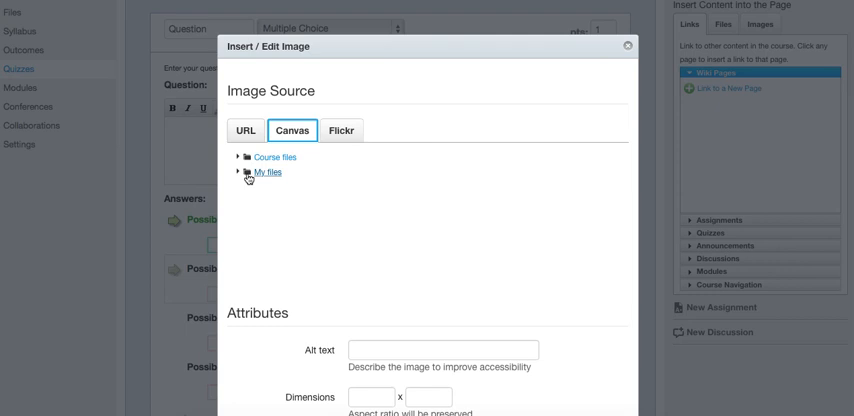
pyautogui.click(276, 156)
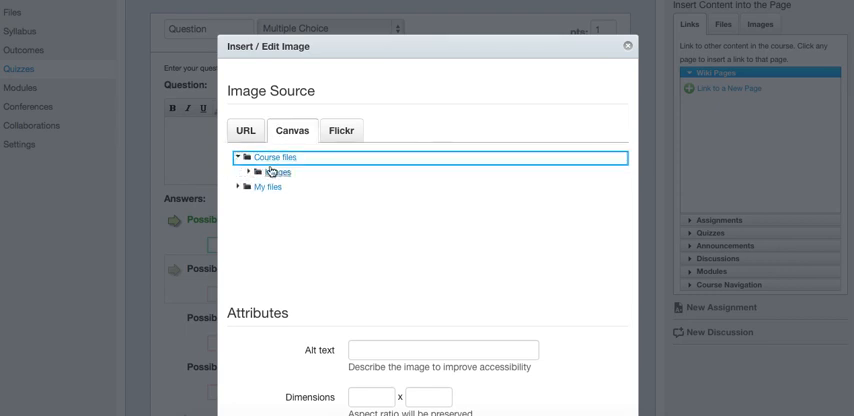
pyautogui.click(276, 172)
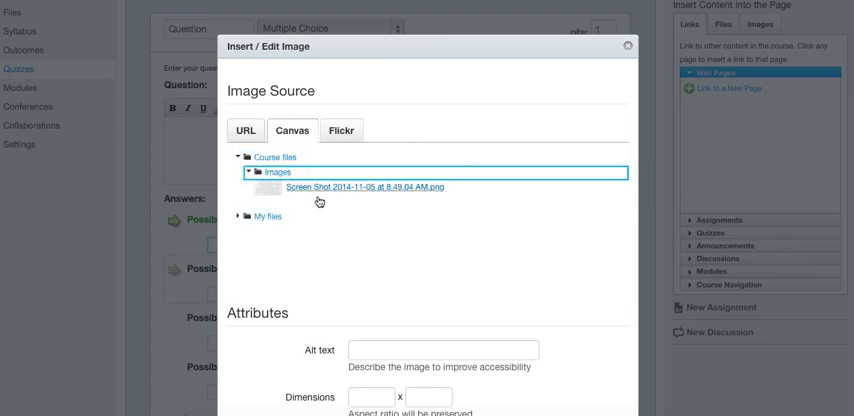
pyautogui.click(366, 188)
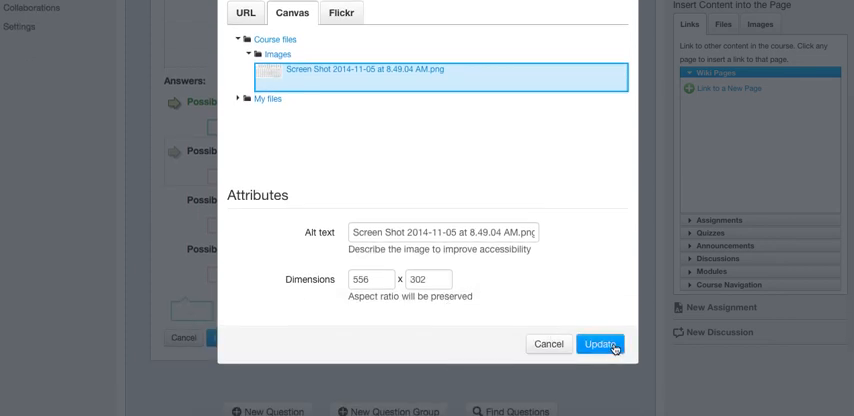
pyautogui.click(600, 344)
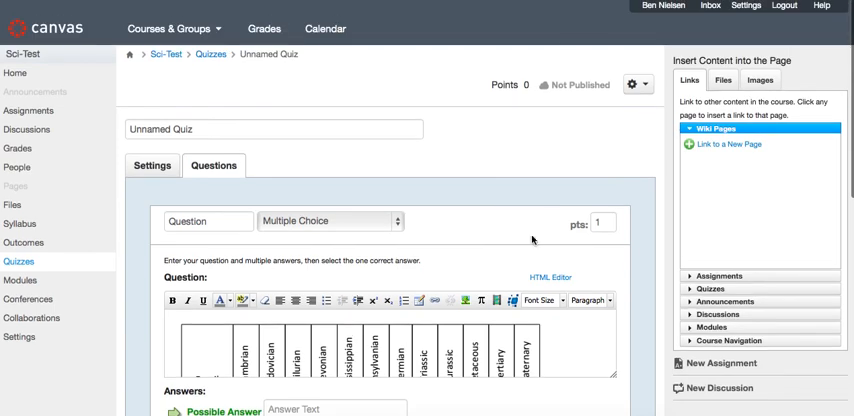
pyautogui.scroll(-3)
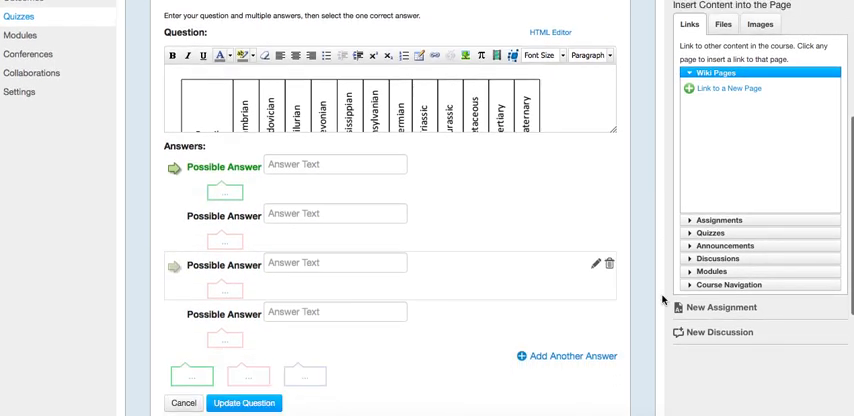
pyautogui.scroll(-3)
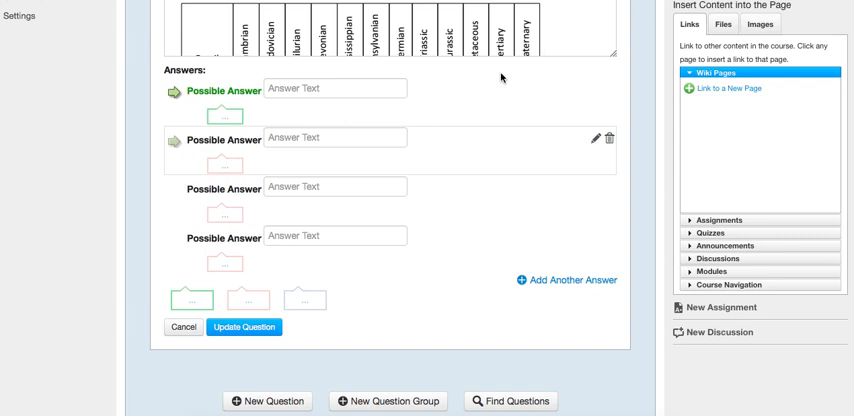
pyautogui.moveTo(504, 76)
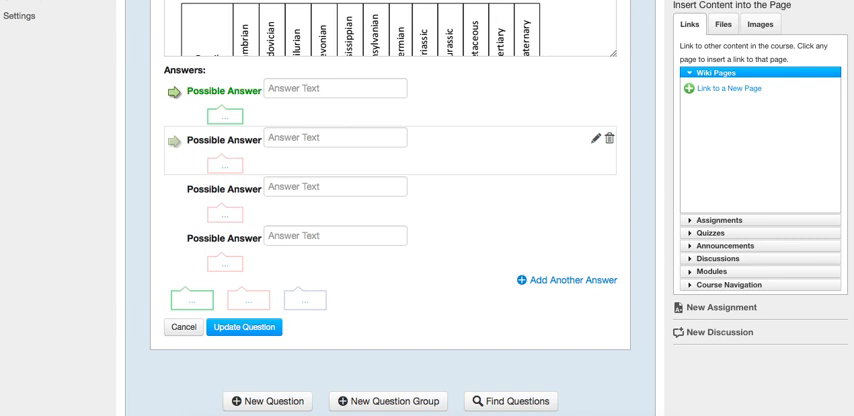